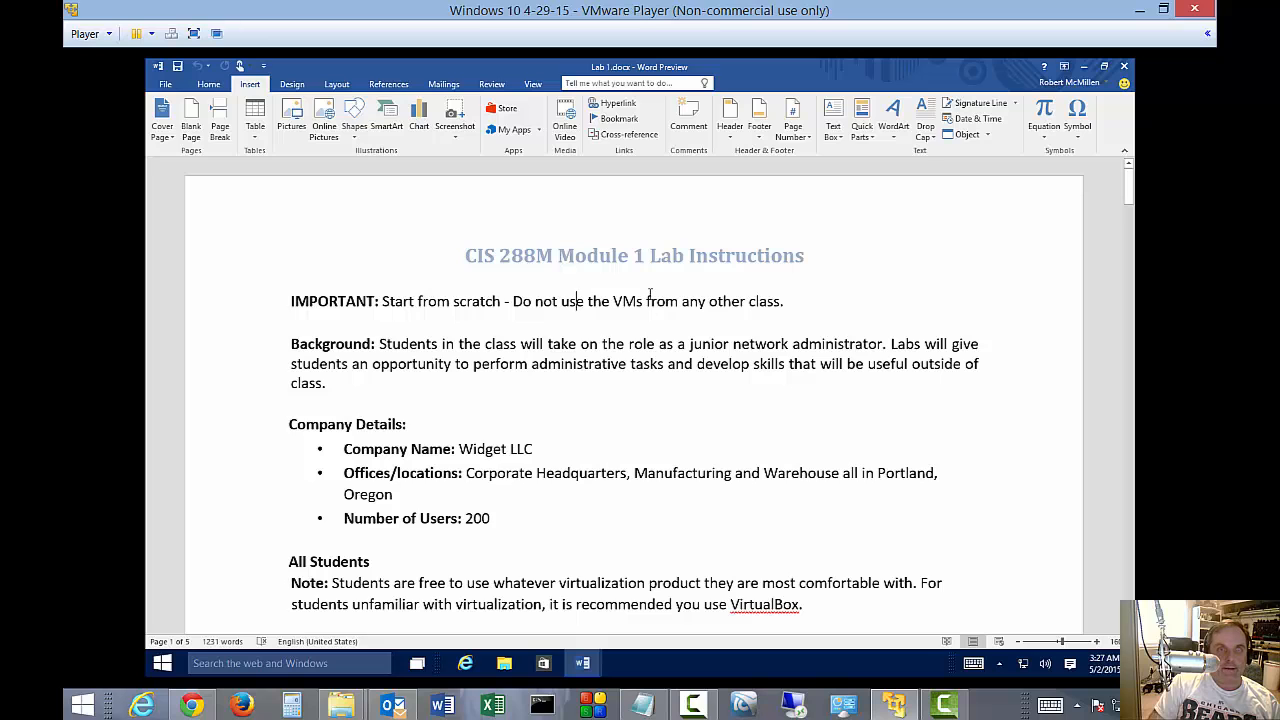
Insert the built-in Facet (Odd Page) header with its page number
{"action": "scroll", "scroll_direction": "down", "scroll_amount": 3}
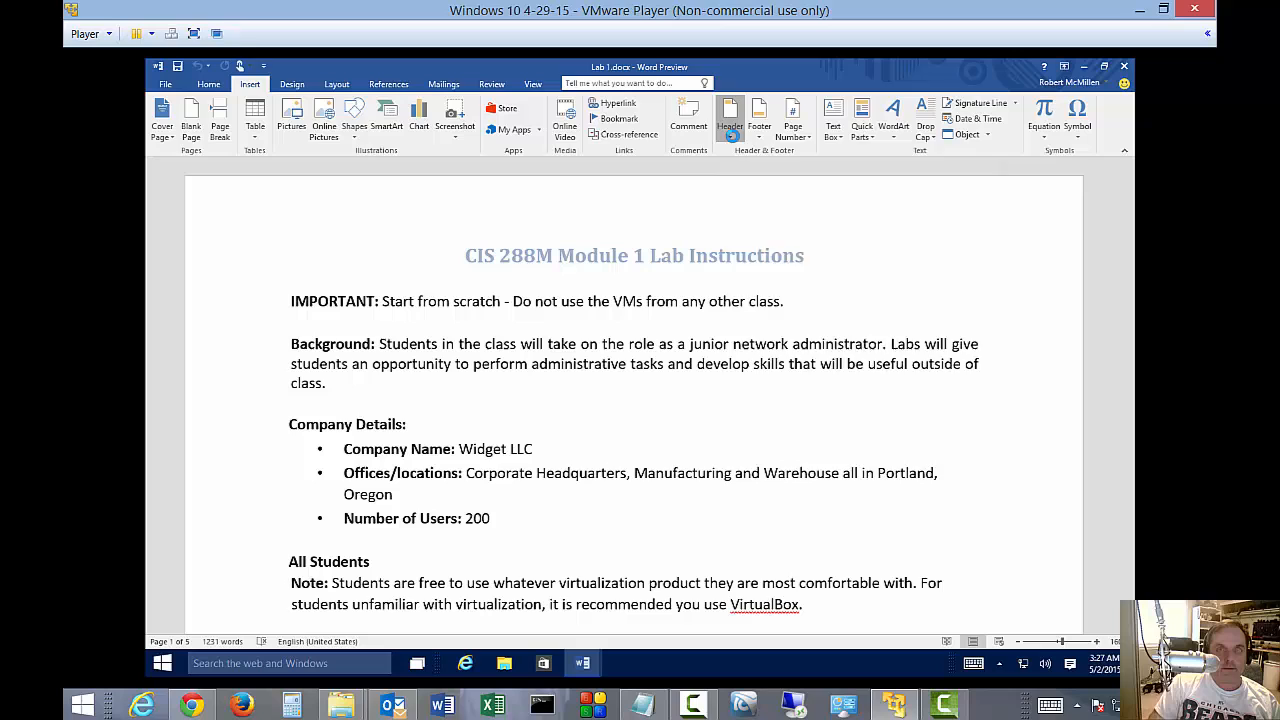
{"action": "left_click", "coordinate": [729, 115]}
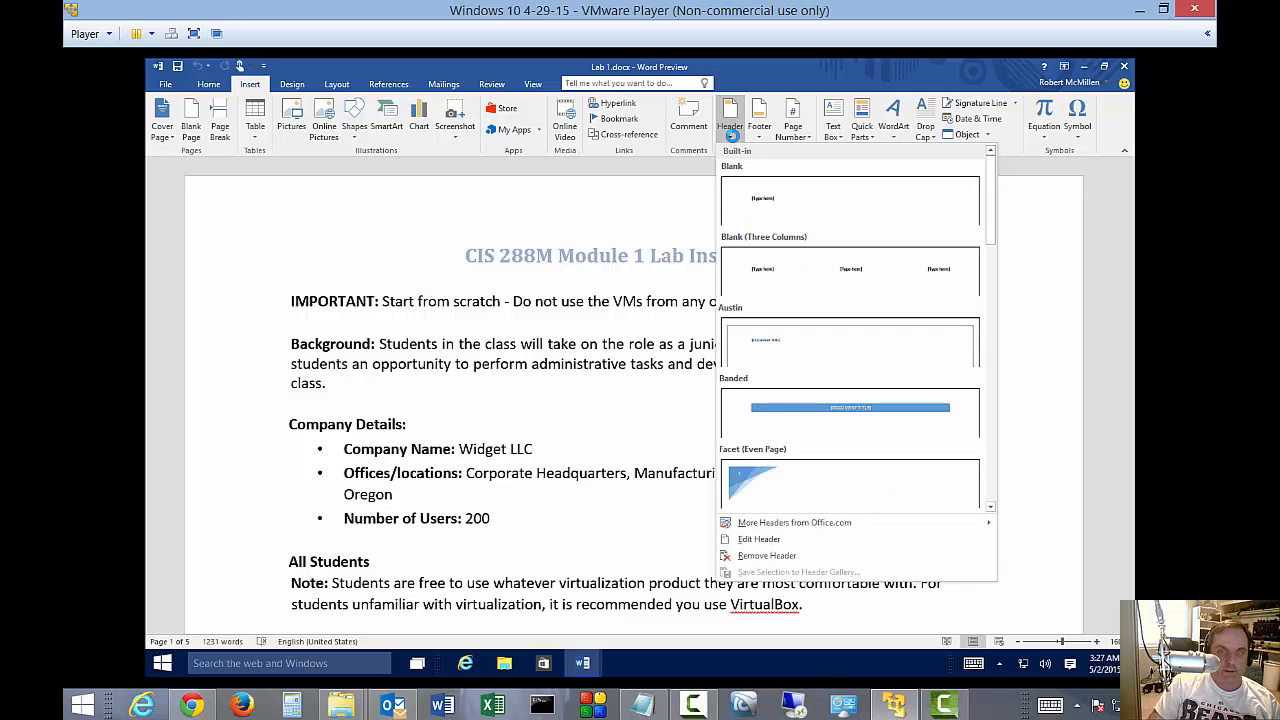
{"action": "mouse_move", "coordinate": [997, 232]}
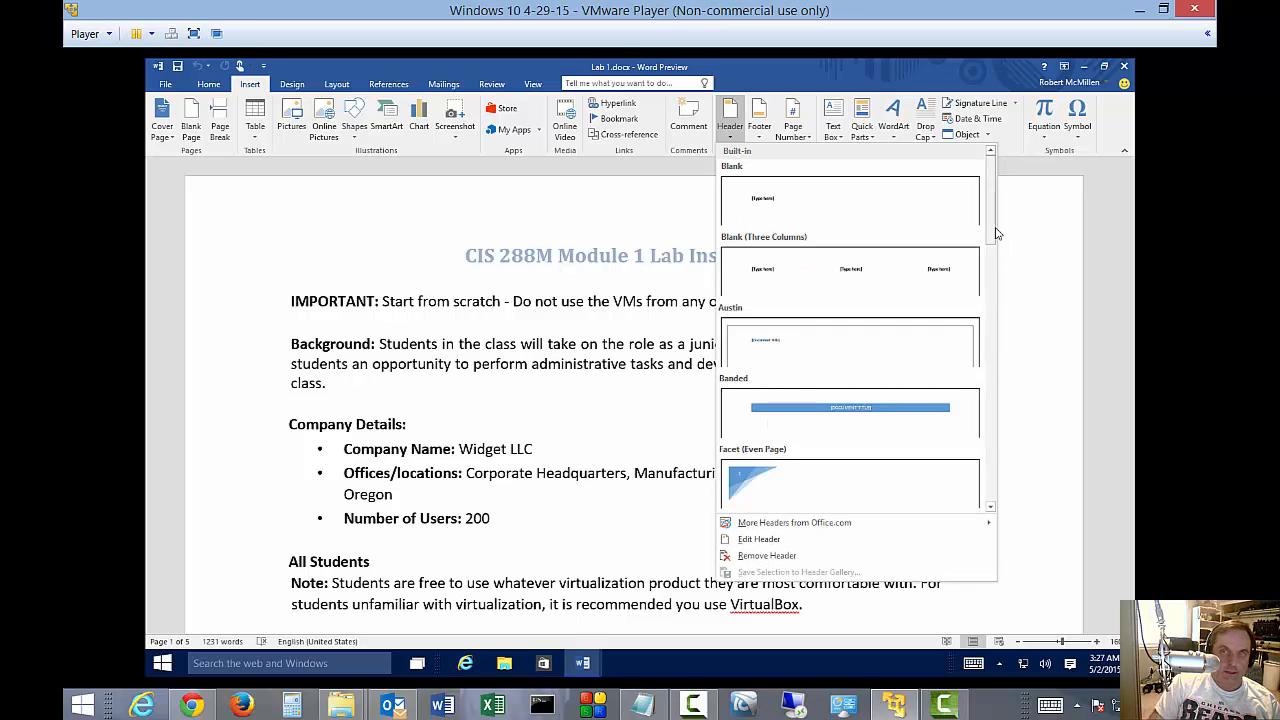
{"action": "scroll", "scroll_direction": "down", "scroll_amount": 3}
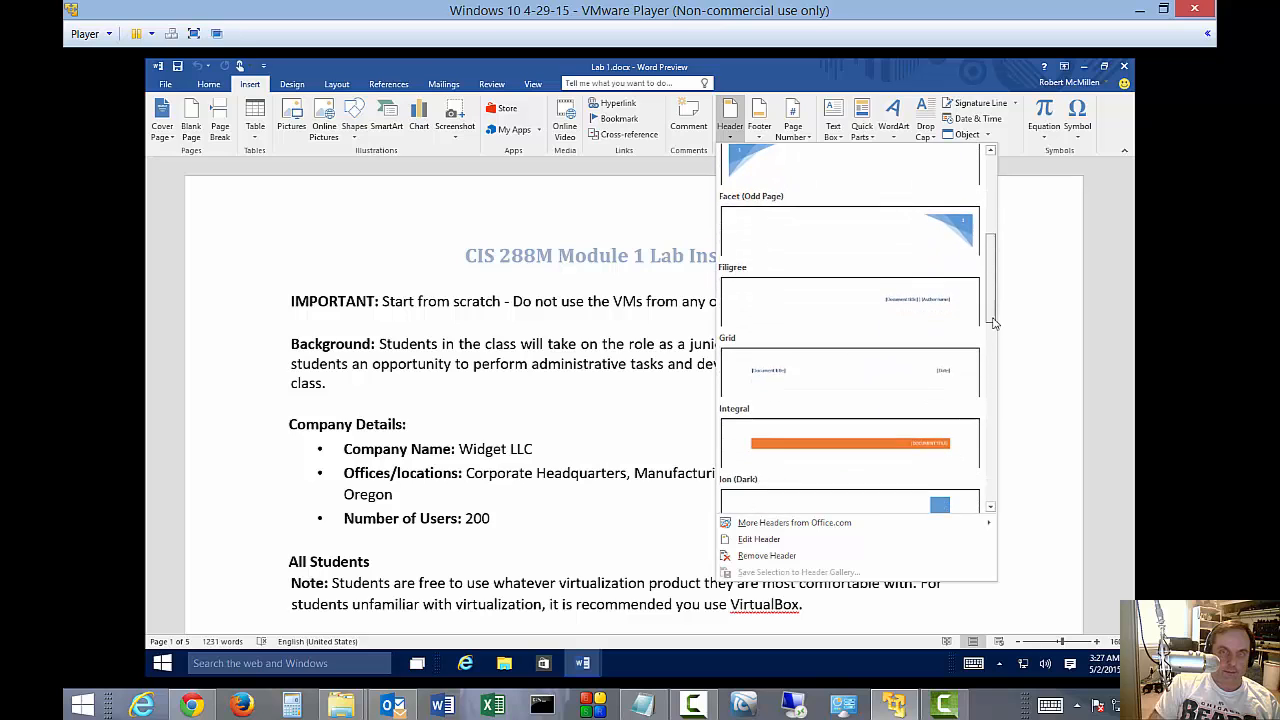
{"action": "scroll", "scroll_direction": "down", "scroll_amount": 3}
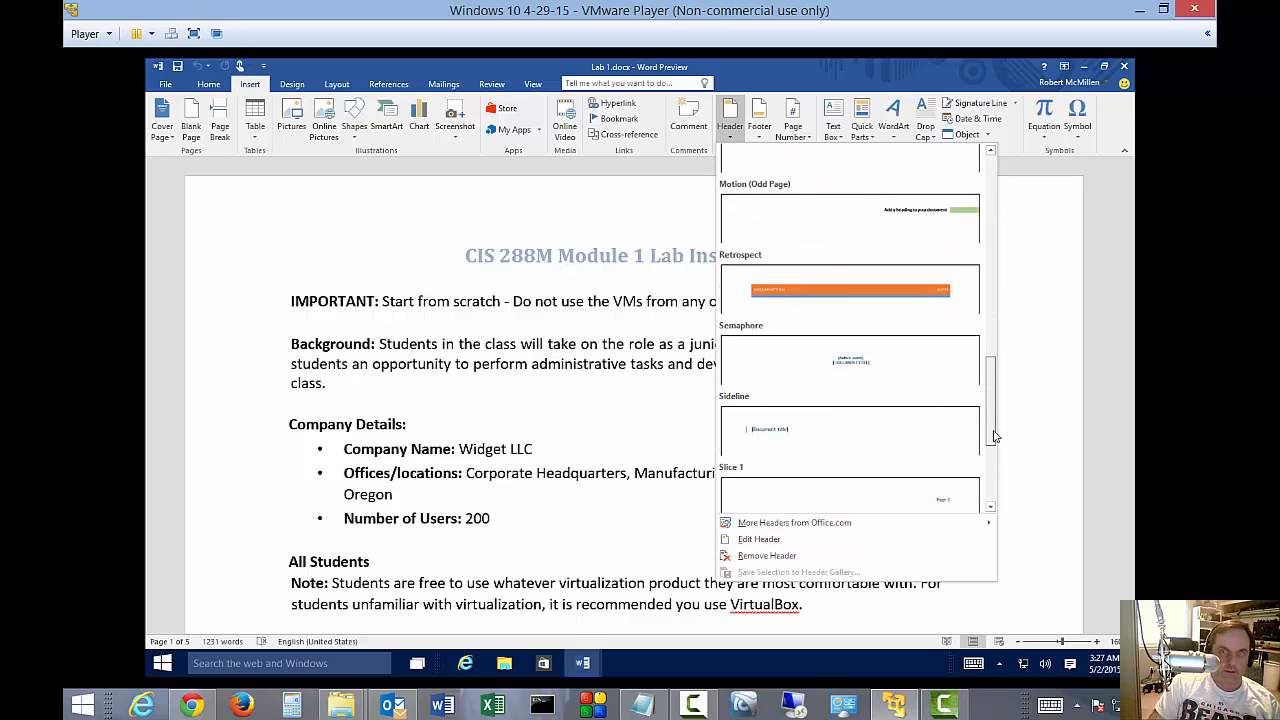
{"action": "scroll", "scroll_direction": "down", "scroll_amount": 3}
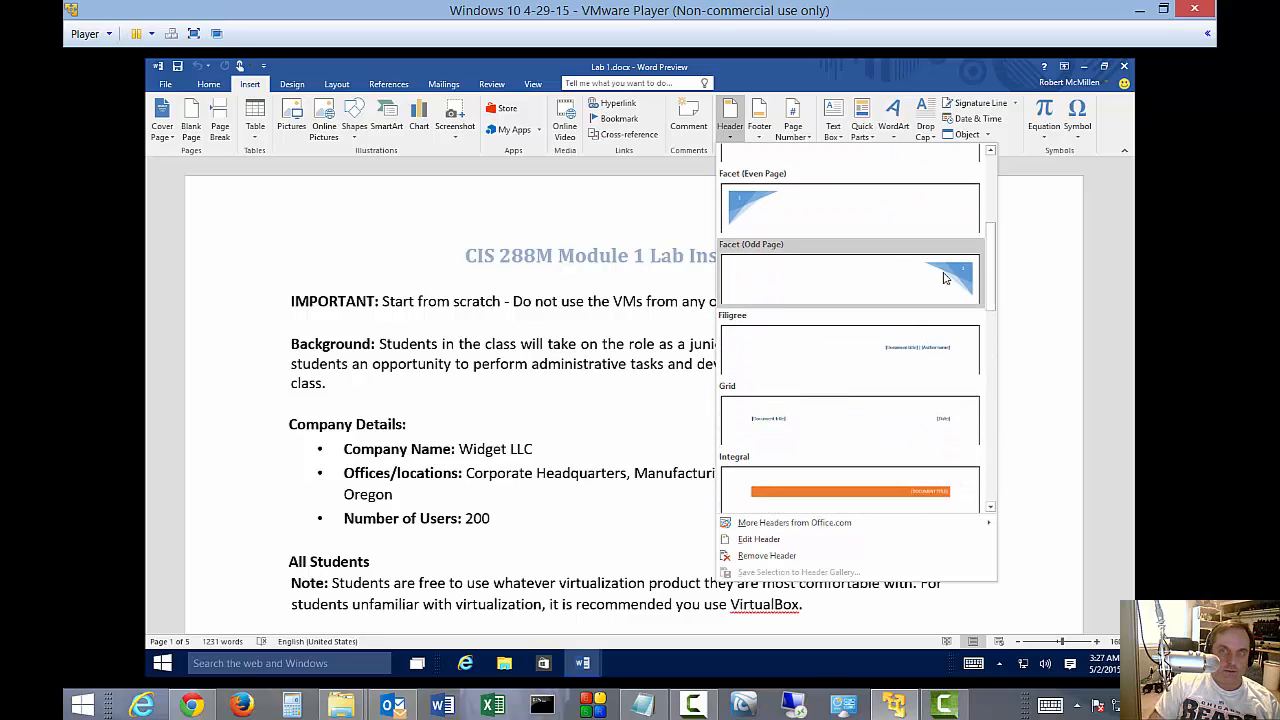
{"action": "left_click", "coordinate": [850, 278]}
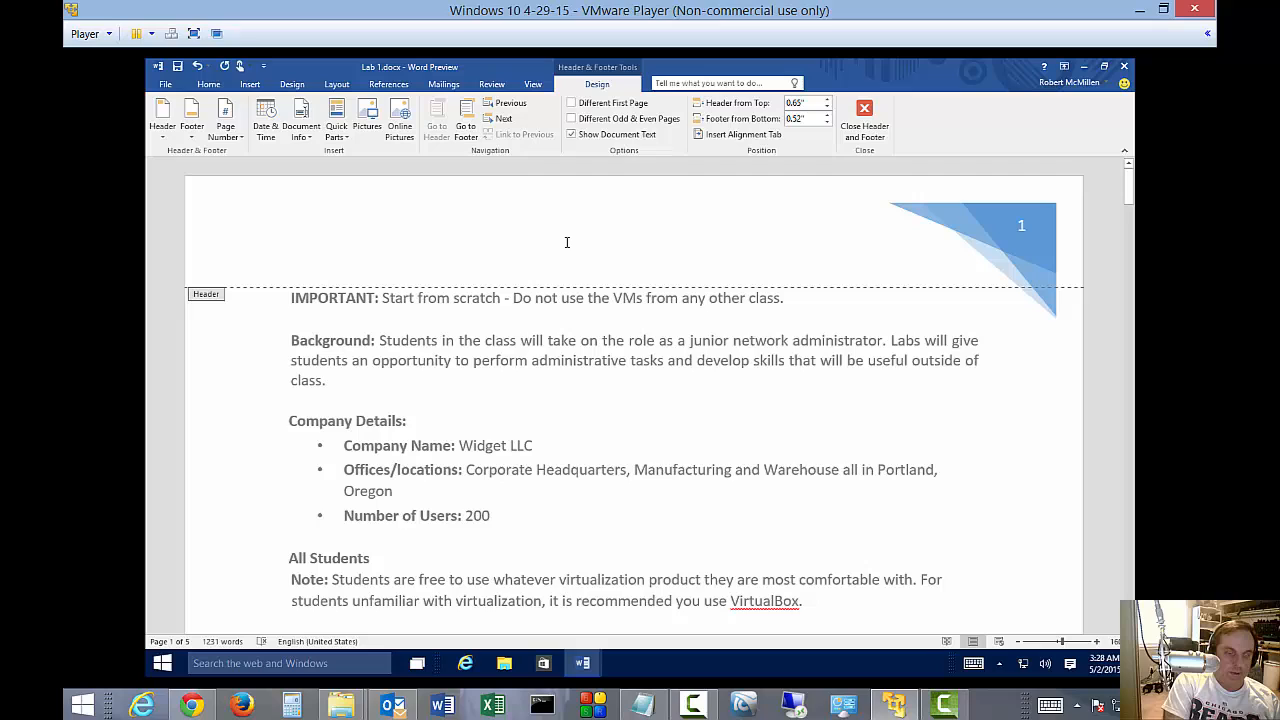
Type '288M Portland Community College' into the header and close header editing
{"action": "type", "text": "288M"}
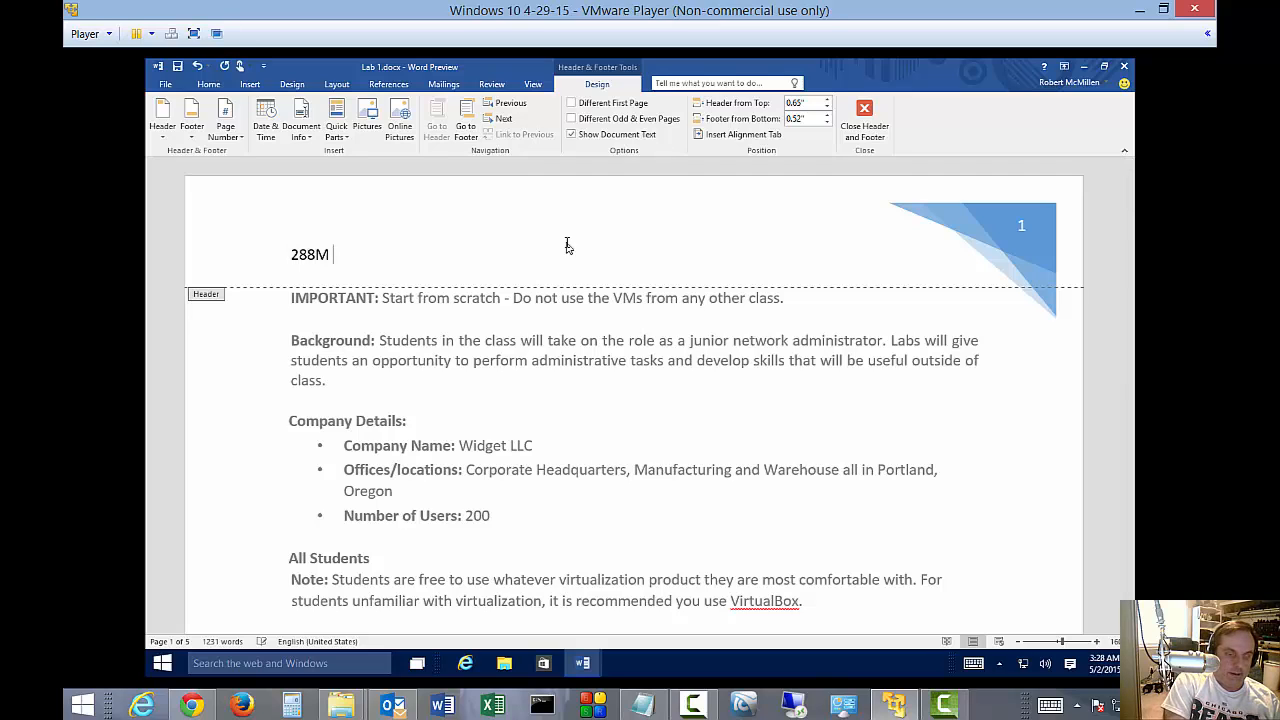
{"action": "type", "text": "Portland Community Co"}
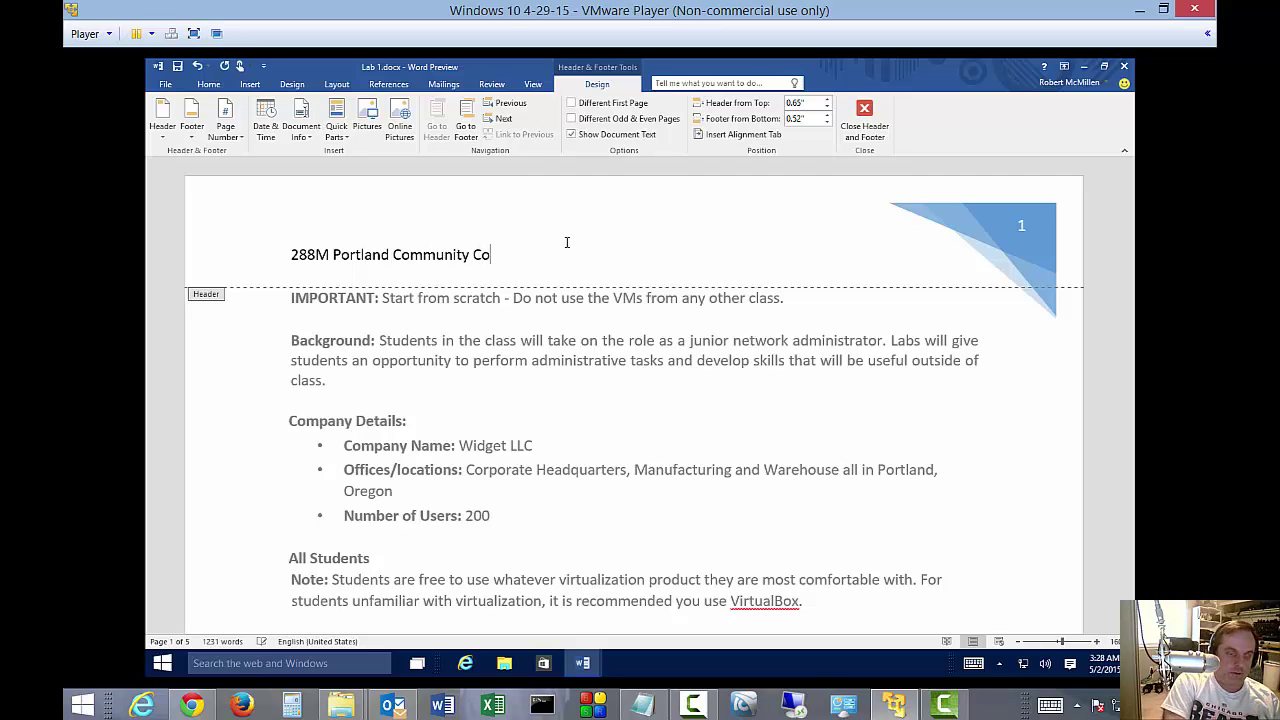
{"action": "type", "text": "llege"}
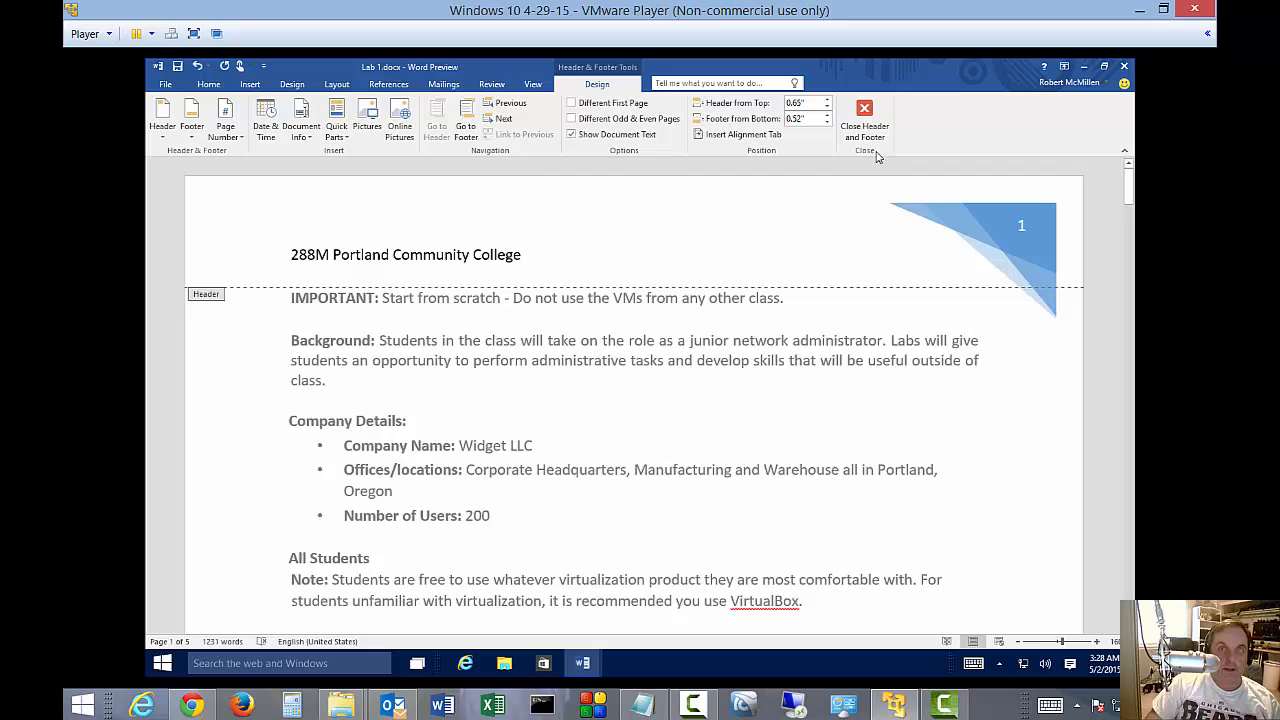
{"action": "left_click", "coordinate": [864, 115]}
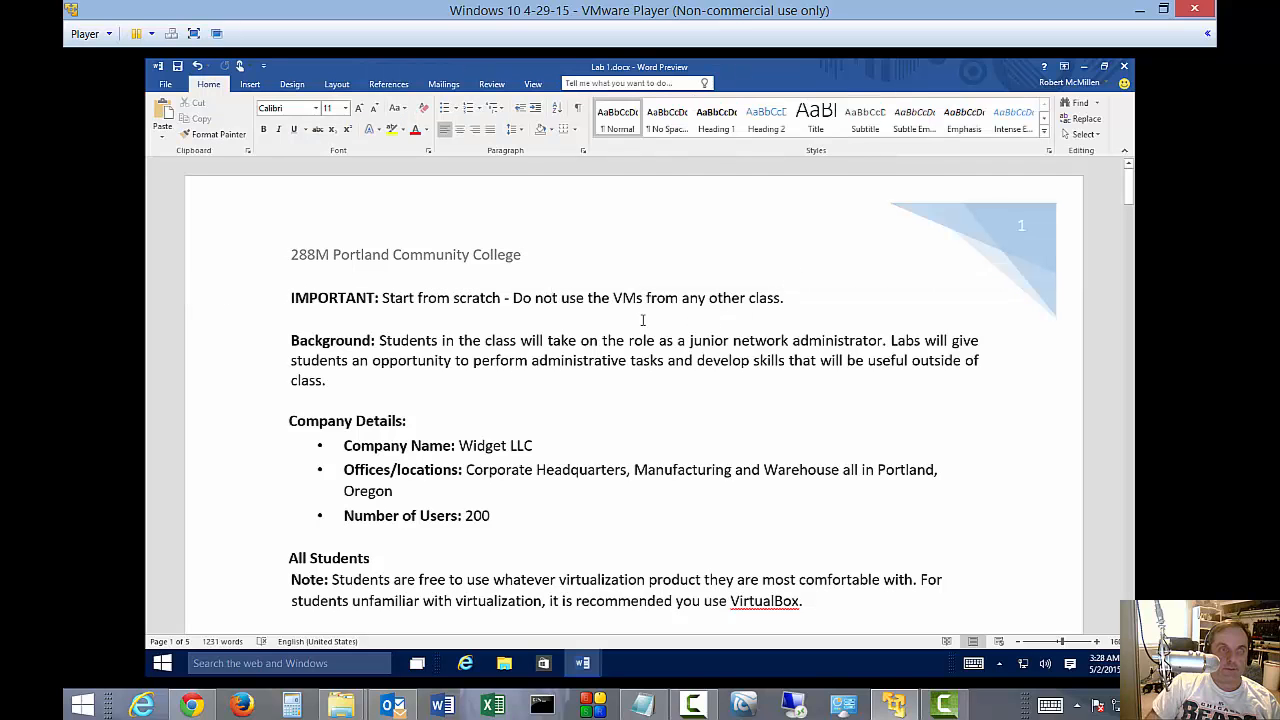
Scroll to page 2 to confirm the header and page number 2 repeat
{"action": "scroll", "scroll_direction": "down", "scroll_amount": 3}
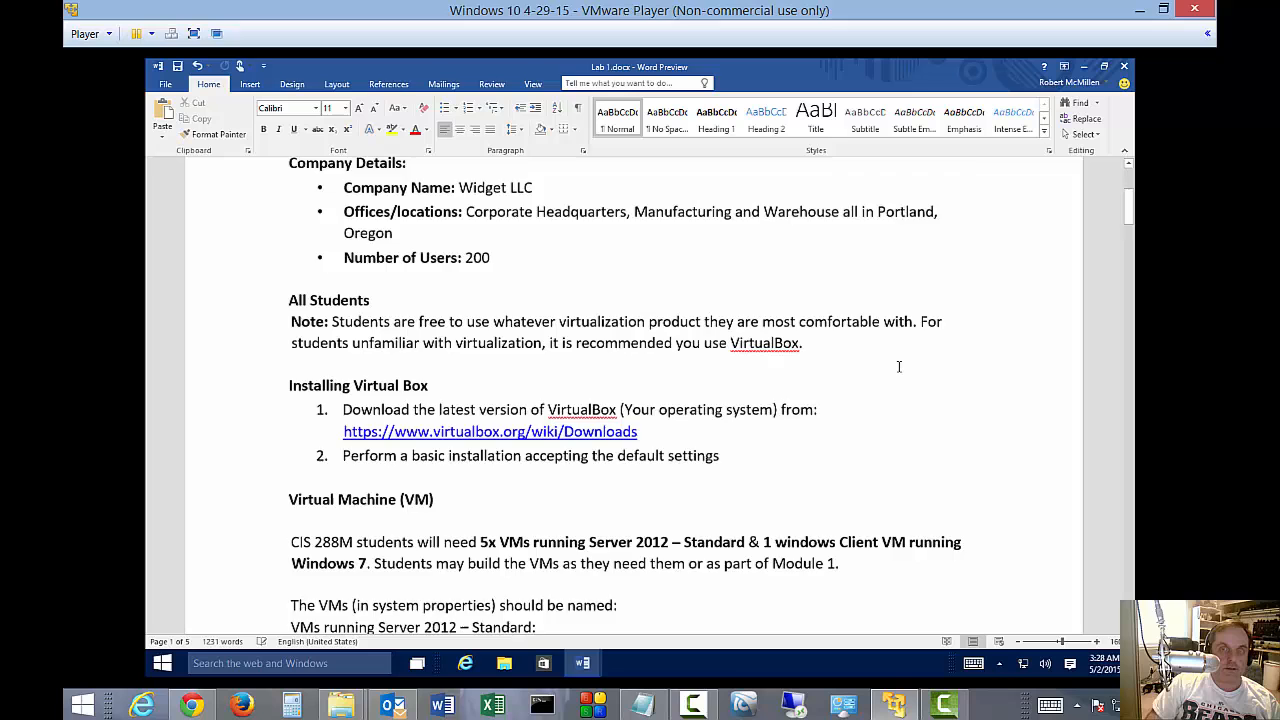
{"action": "scroll", "scroll_direction": "down", "scroll_amount": 3}
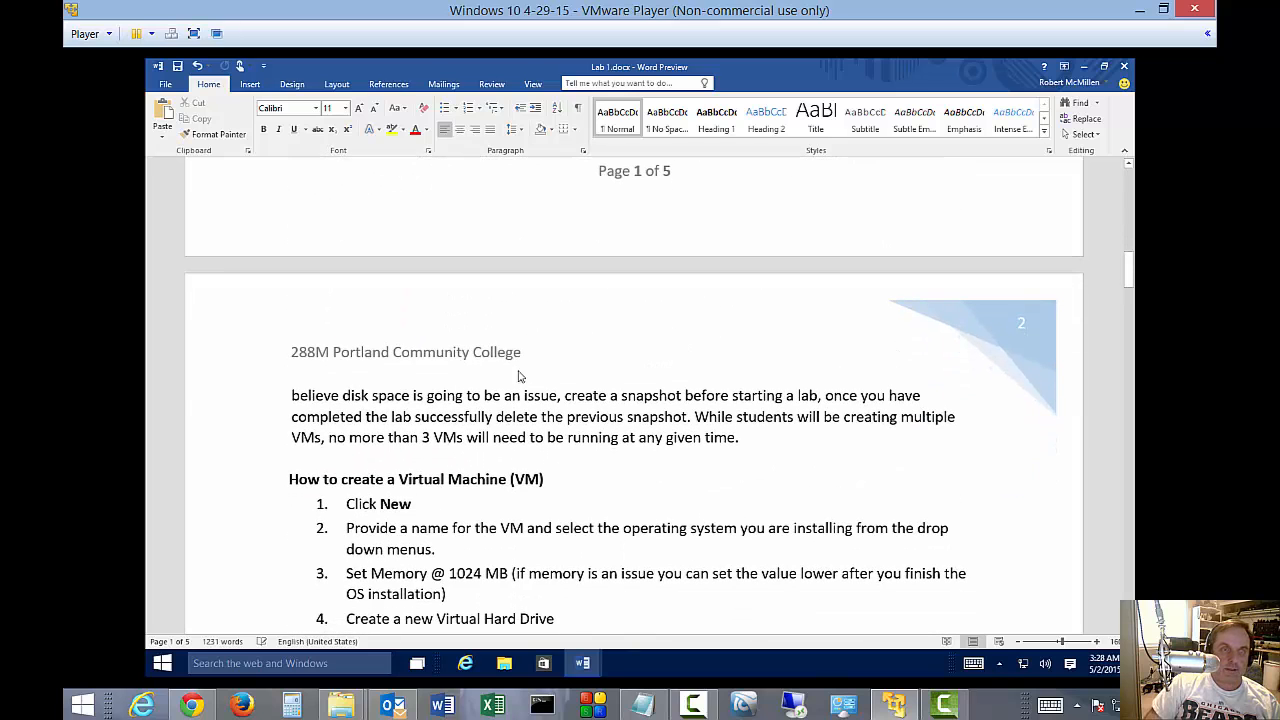
{"action": "mouse_move", "coordinate": [1026, 336]}
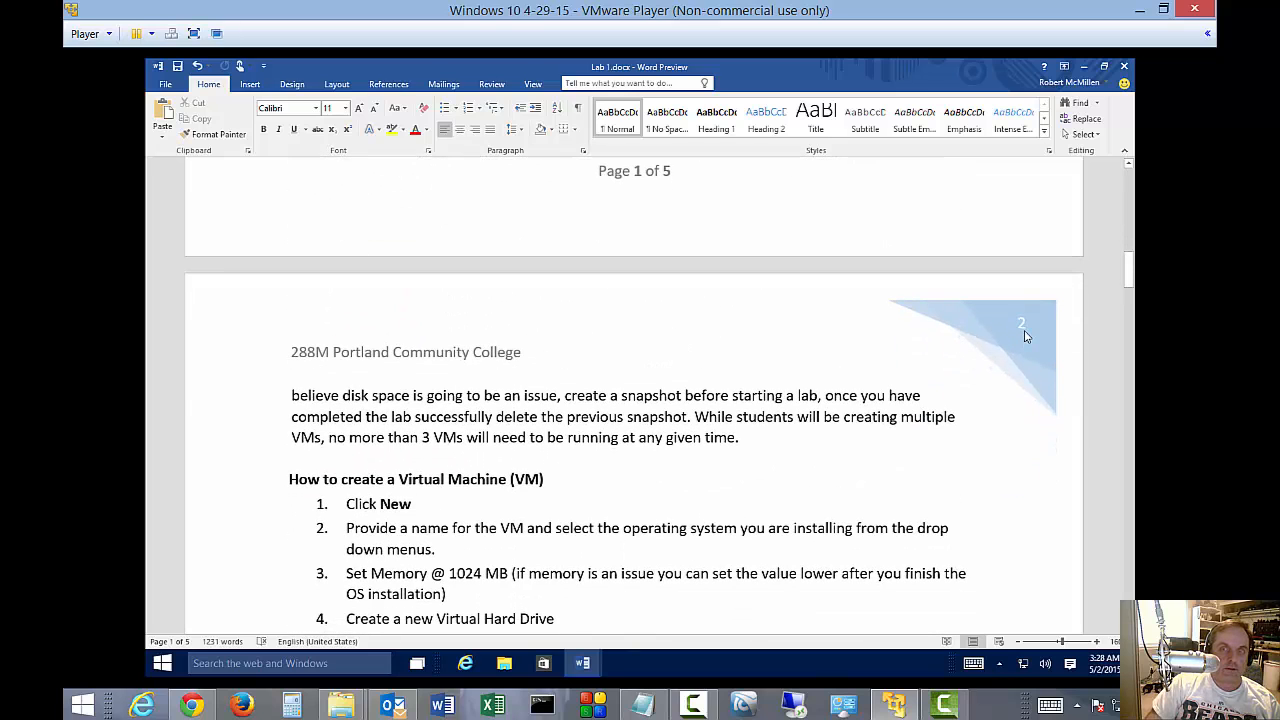
{"action": "scroll", "scroll_direction": "down", "scroll_amount": 3}
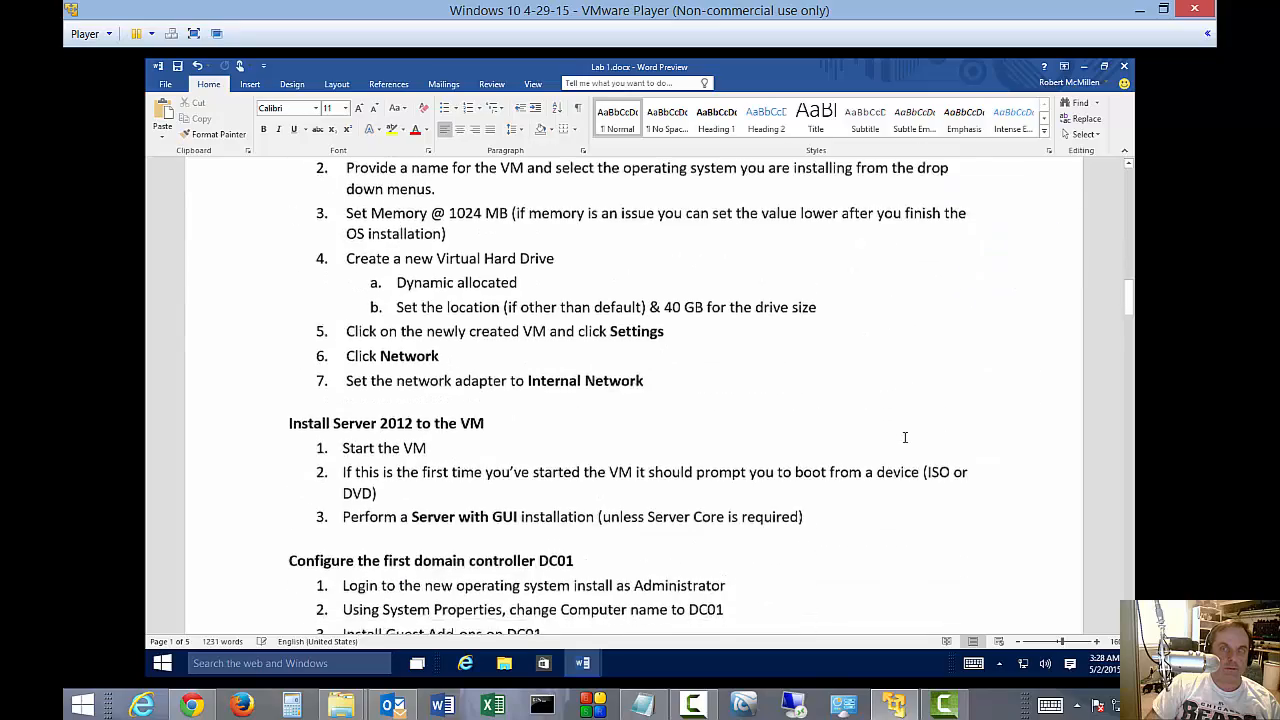
{"action": "scroll", "scroll_direction": "down", "scroll_amount": 3}
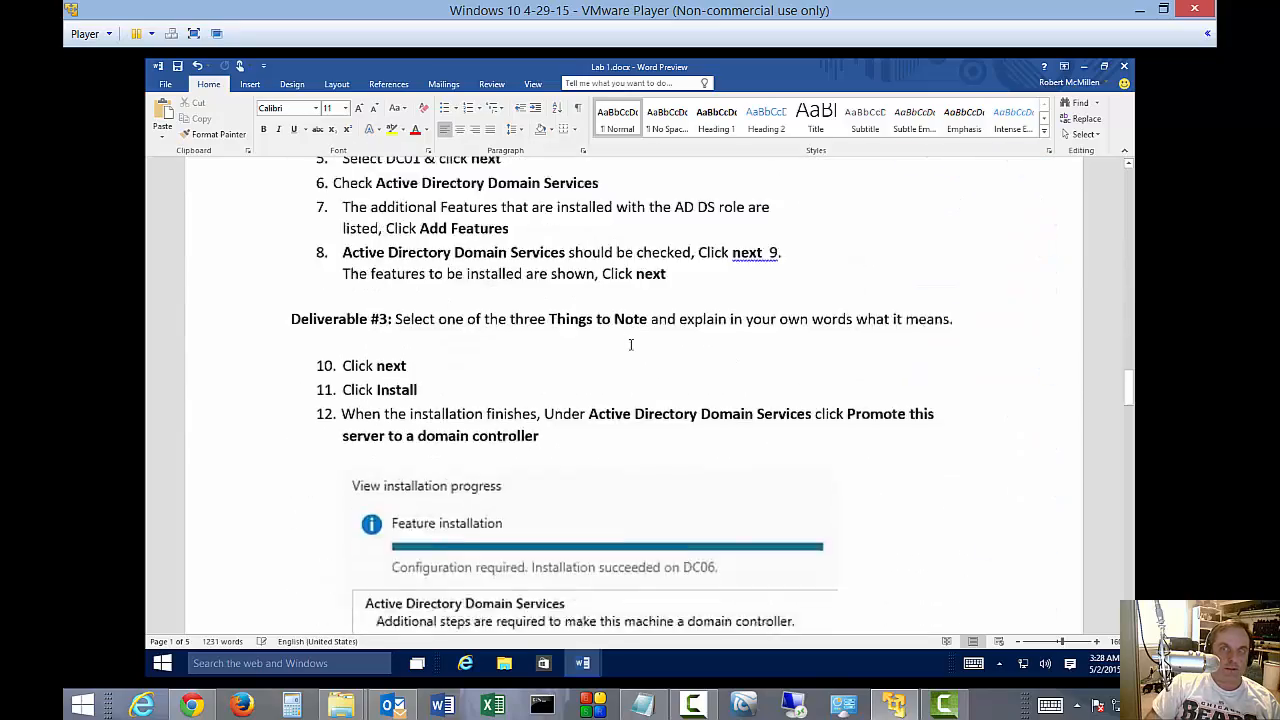